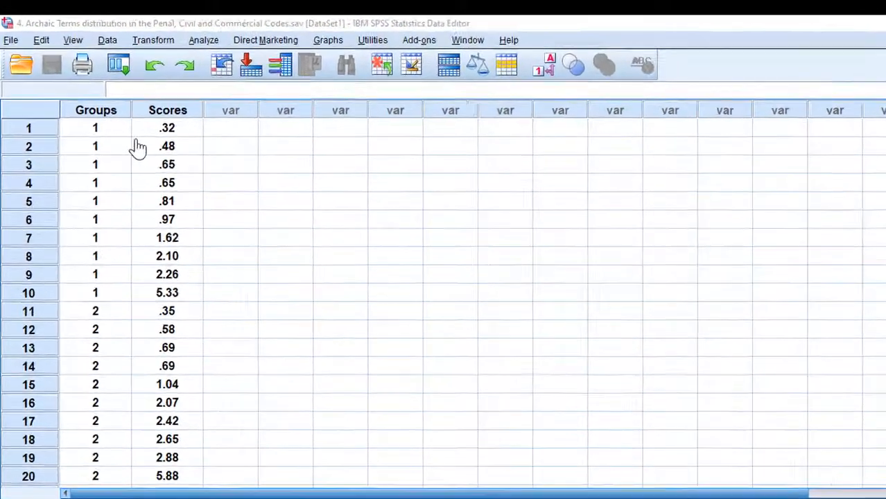
Inspect the Groups values in the data file
click(114, 151)
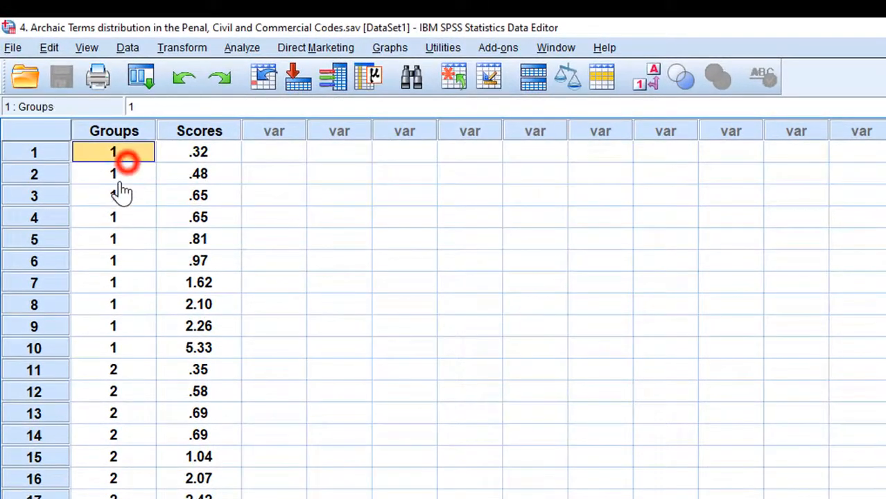
click(114, 391)
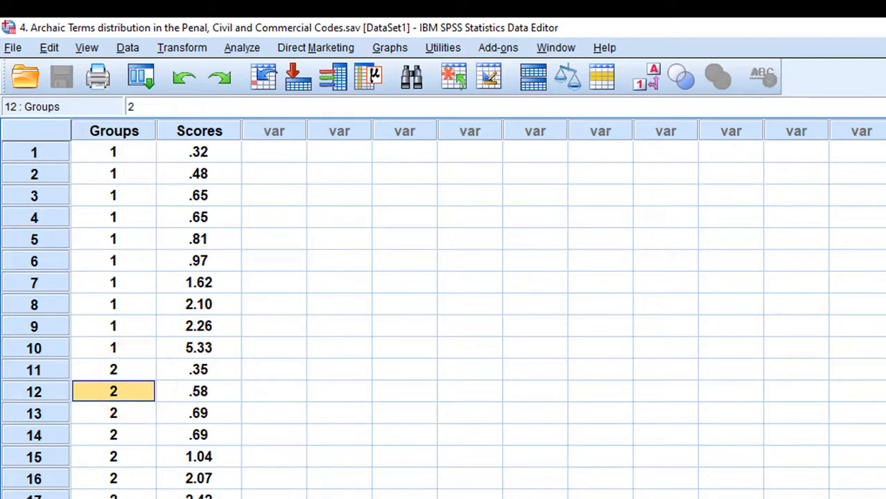
scroll(down, 3)
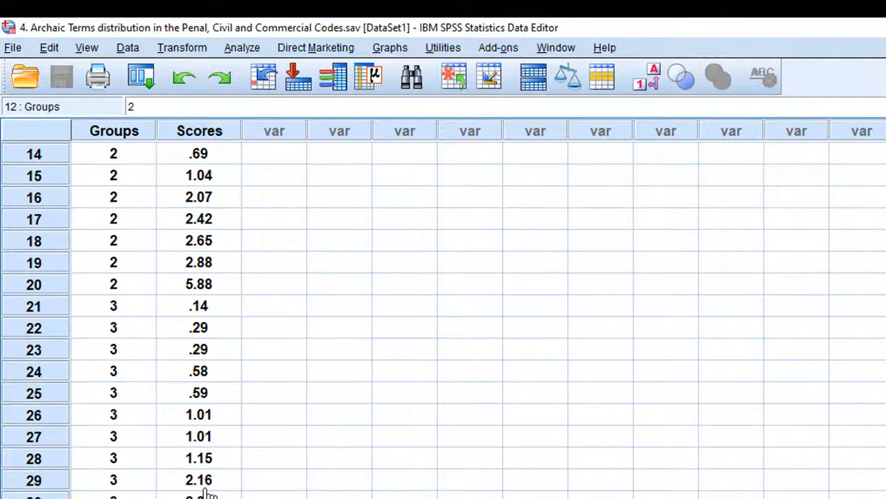
mouse_move(219, 322)
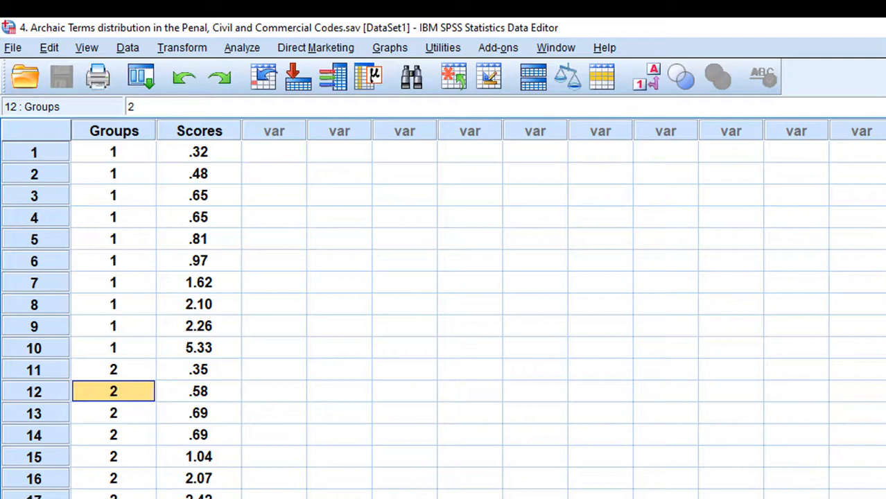
mouse_move(192, 312)
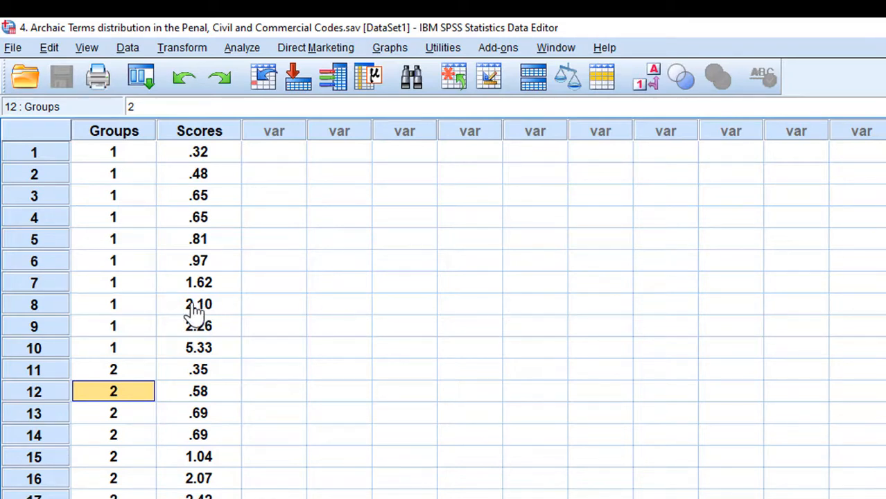
mouse_move(239, 292)
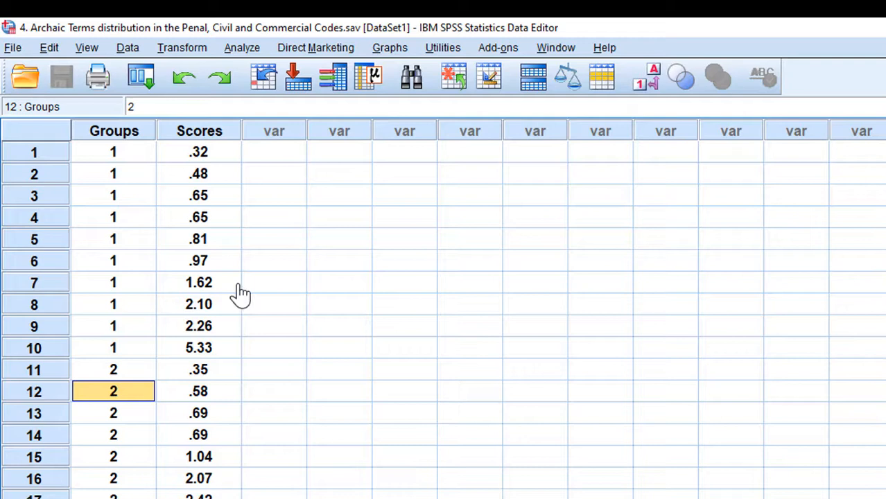
mouse_move(202, 307)
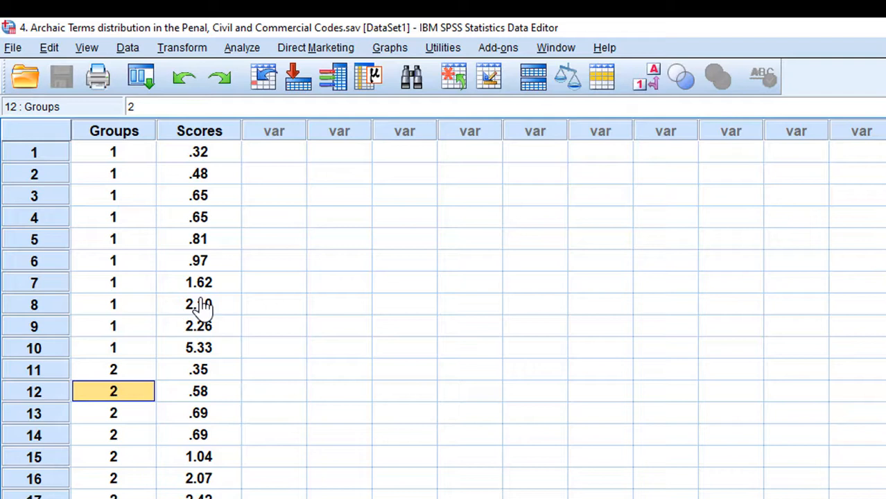
mouse_move(236, 241)
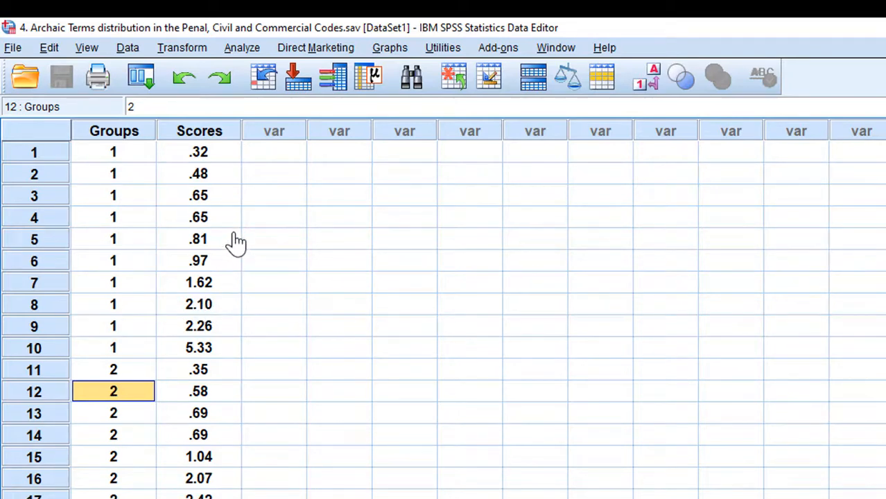
mouse_move(261, 76)
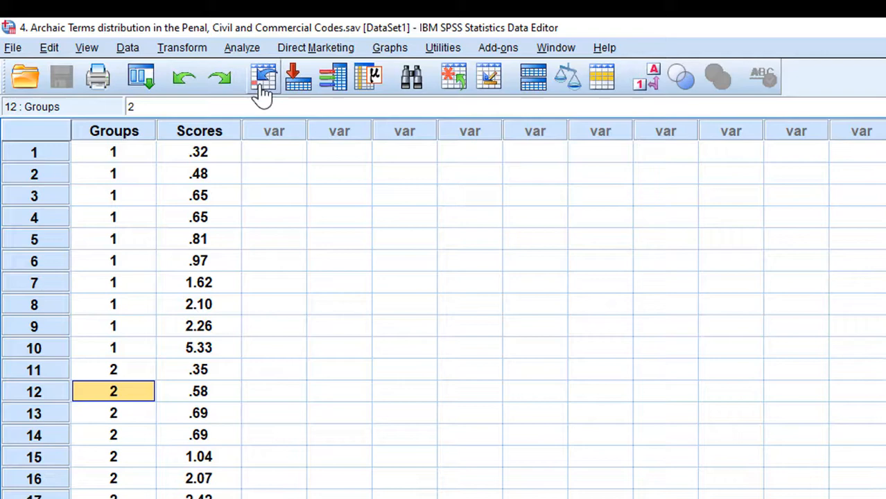
Reach the several-independent-samples test via Analyze > Nonparametric Tests > Legacy Dialogs
click(241, 47)
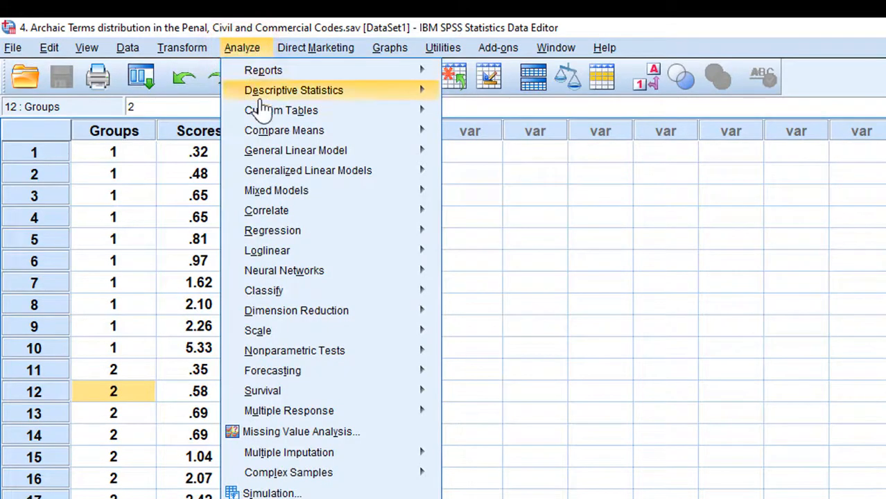
mouse_move(305, 405)
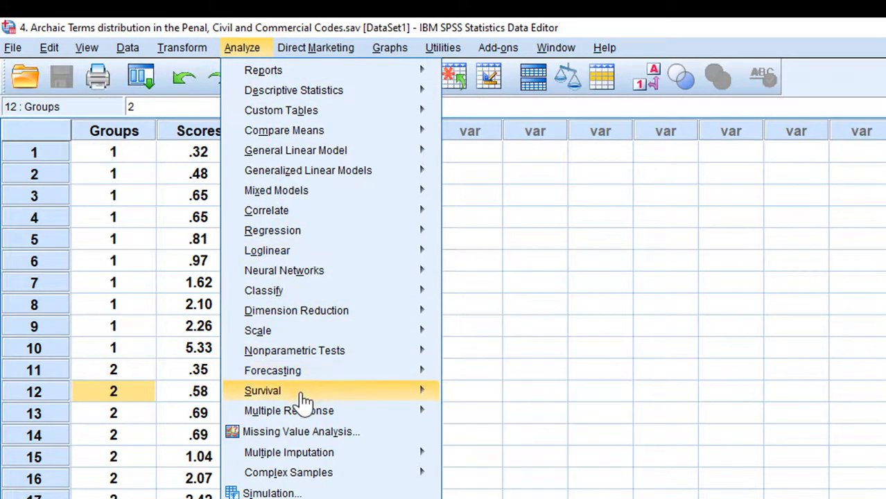
mouse_move(306, 358)
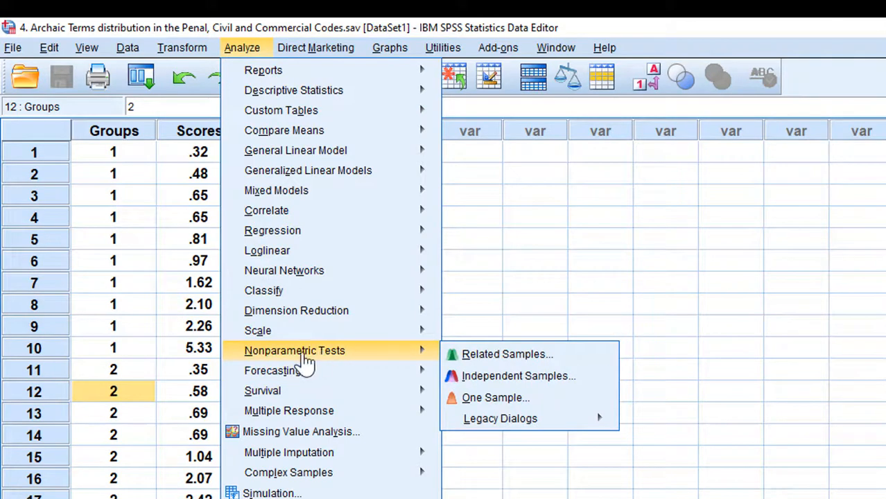
mouse_move(377, 361)
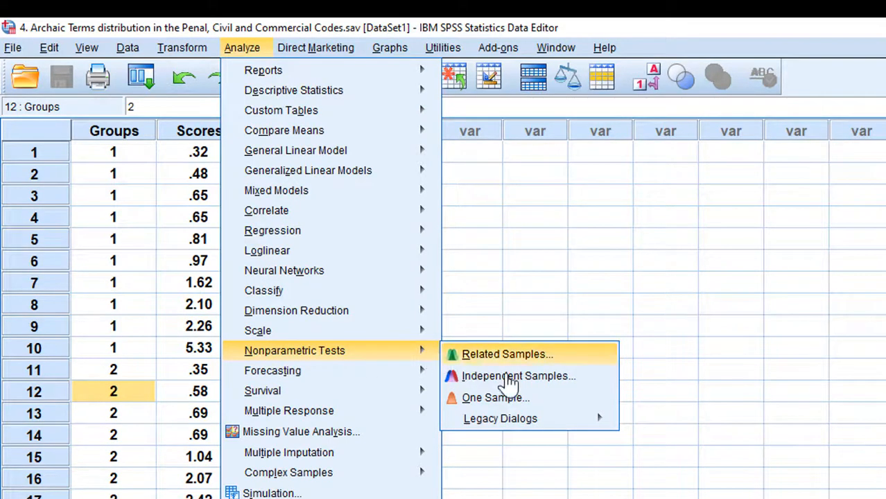
click(500, 419)
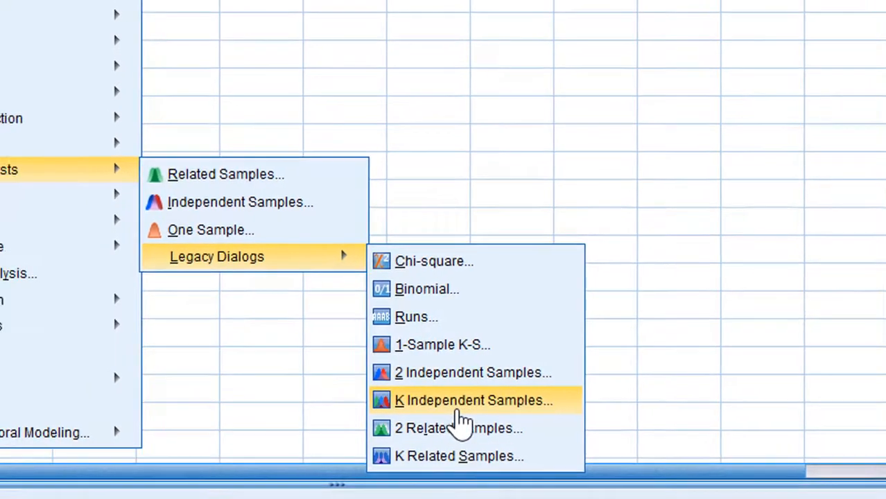
click(463, 399)
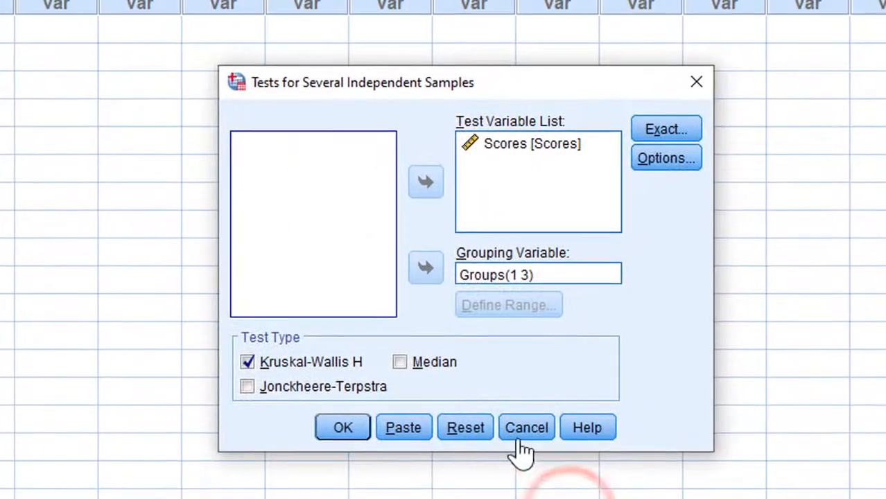
Assign Scores as the test variable and Groups as the grouping variable
click(519, 146)
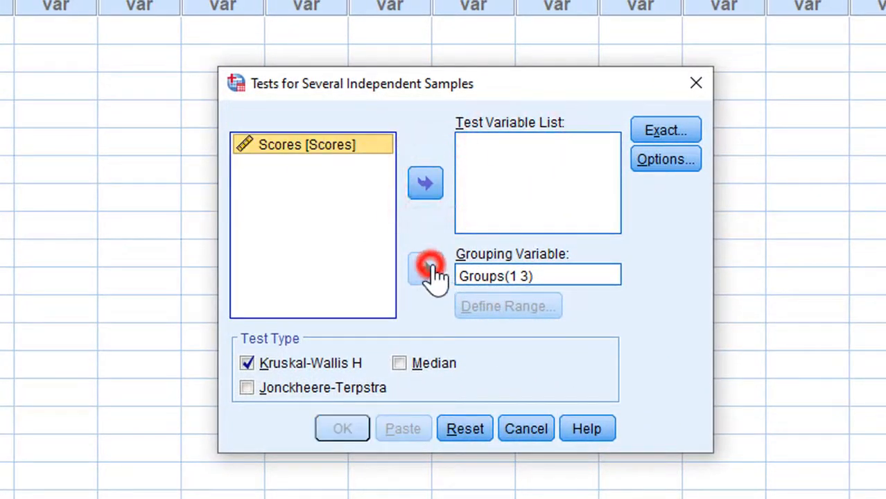
click(425, 269)
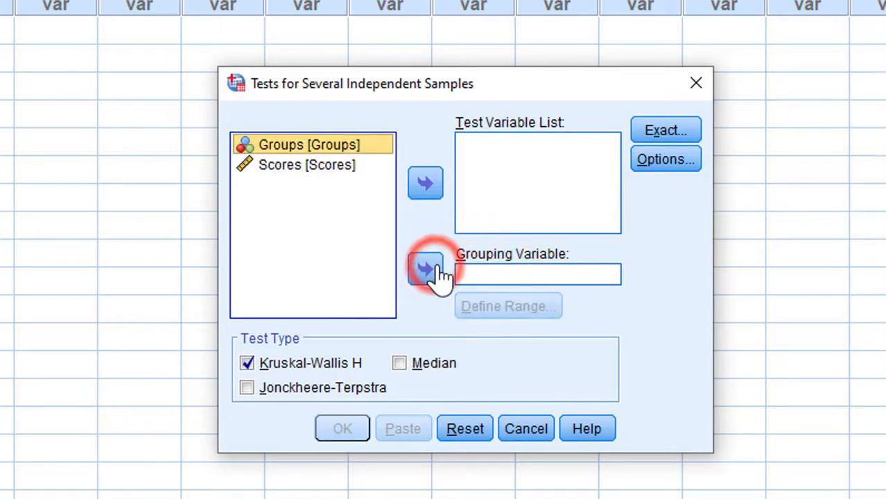
mouse_move(333, 174)
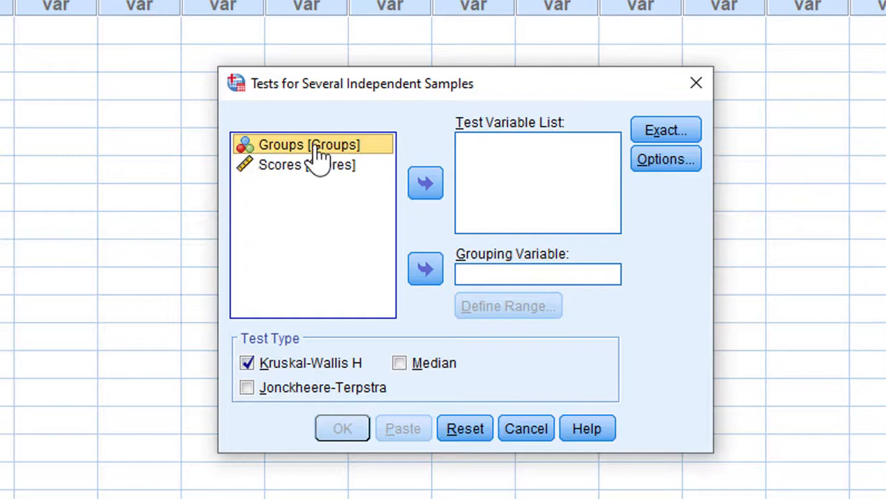
mouse_move(341, 155)
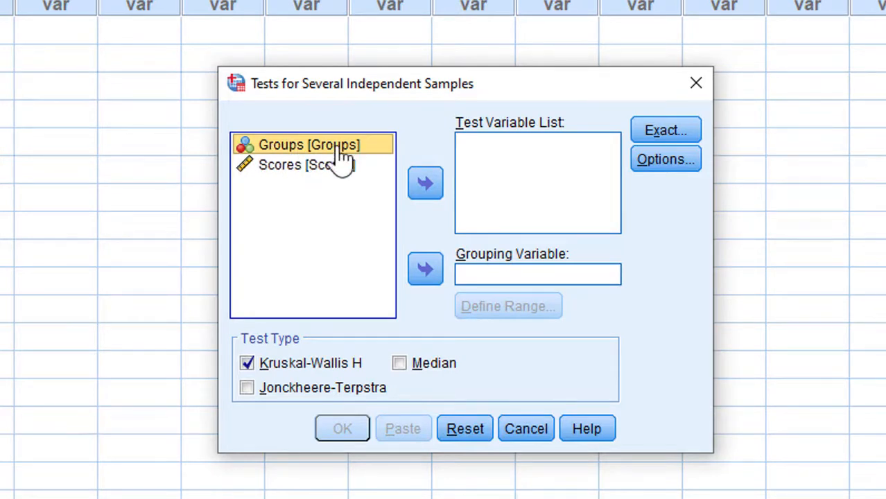
mouse_move(433, 283)
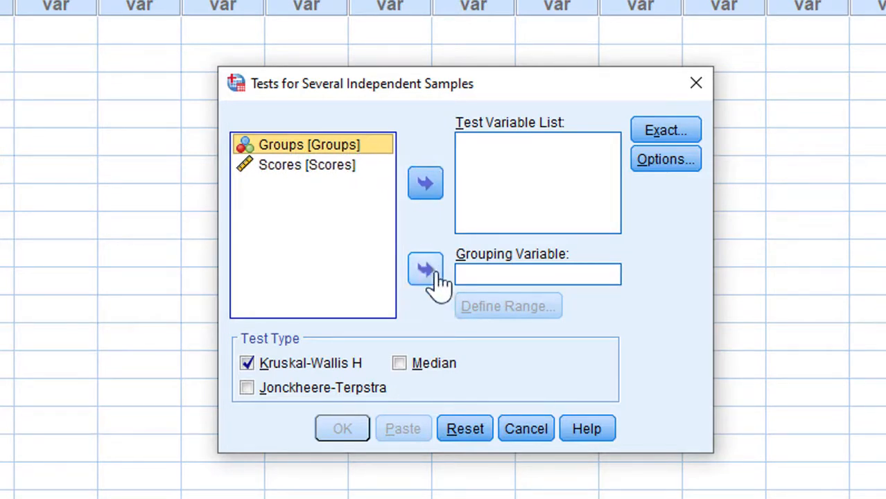
click(425, 269)
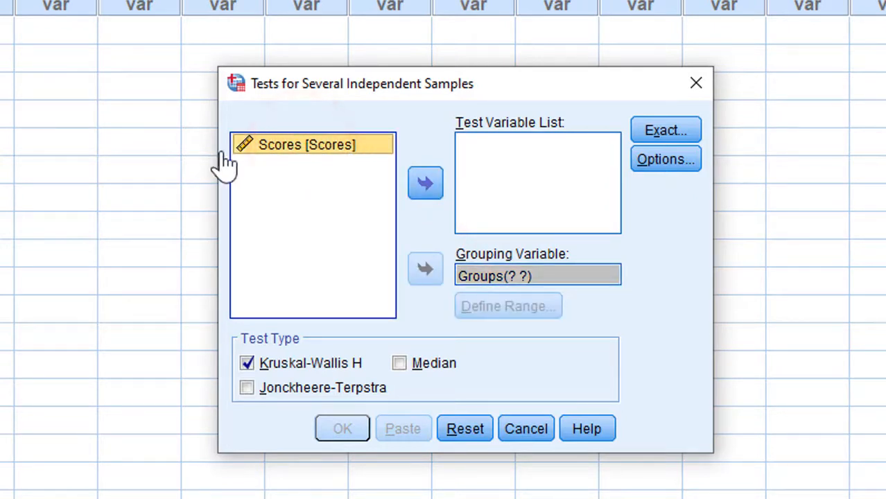
mouse_move(298, 166)
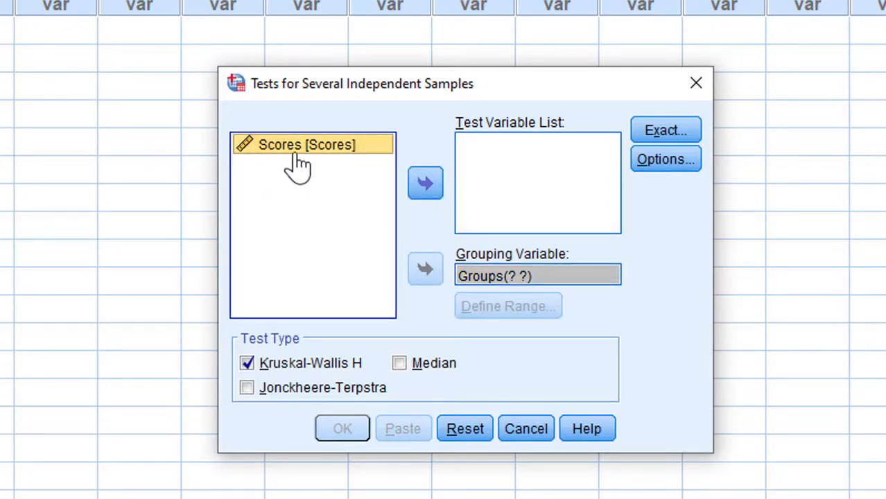
mouse_move(314, 172)
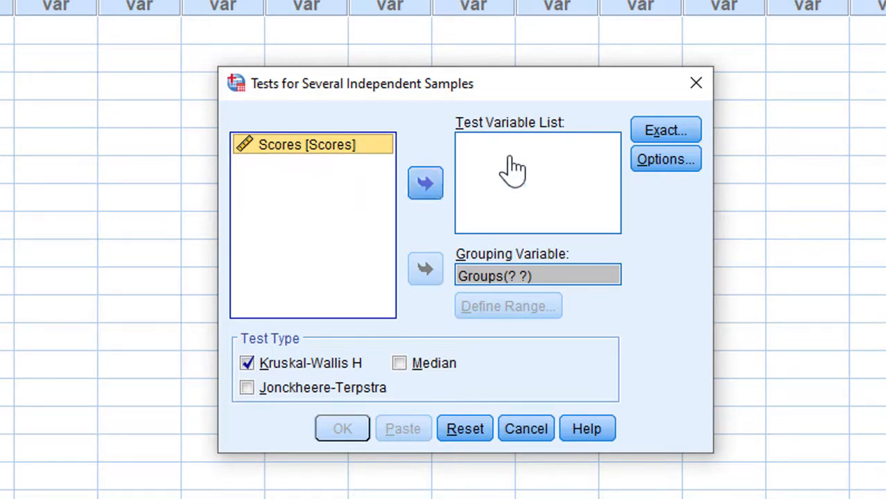
click(425, 183)
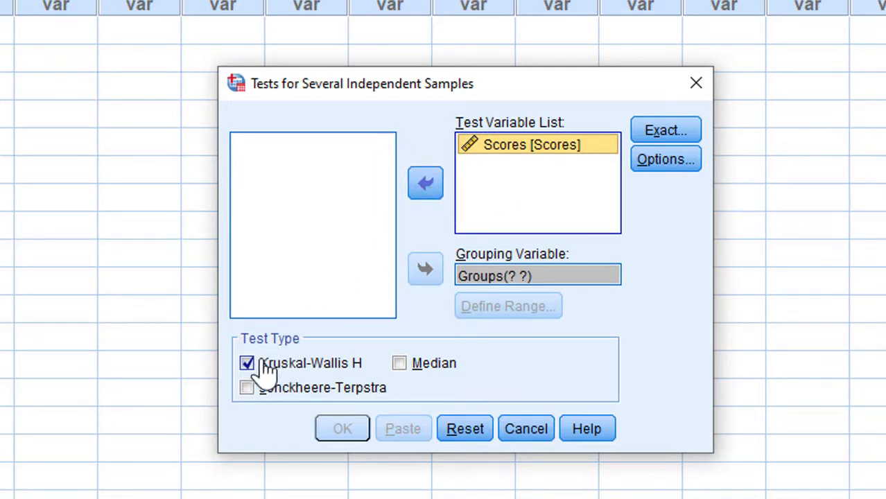
mouse_move(352, 392)
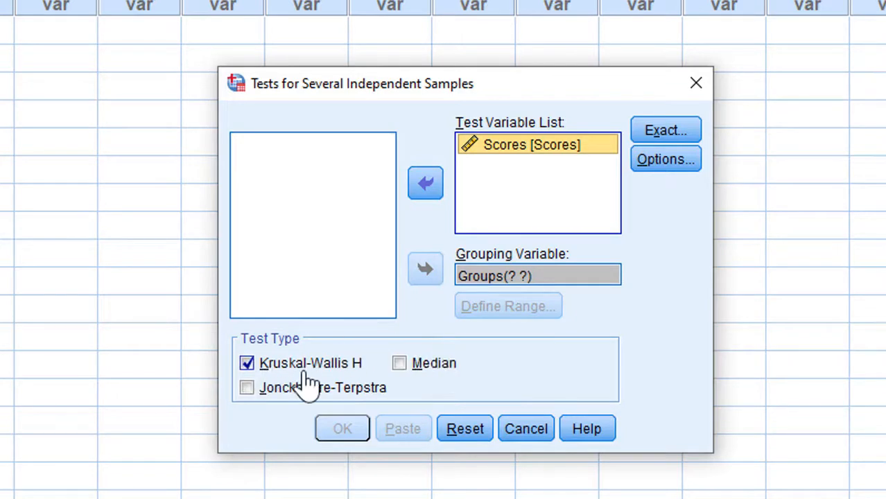
mouse_move(391, 438)
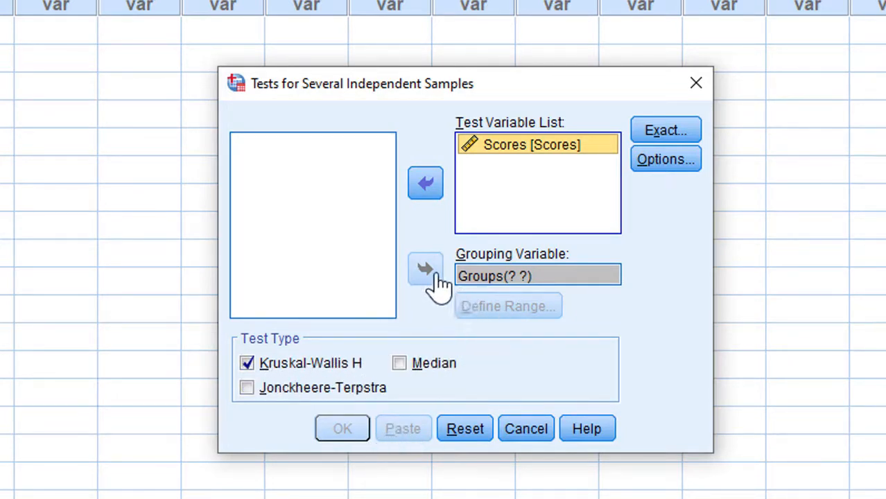
mouse_move(463, 265)
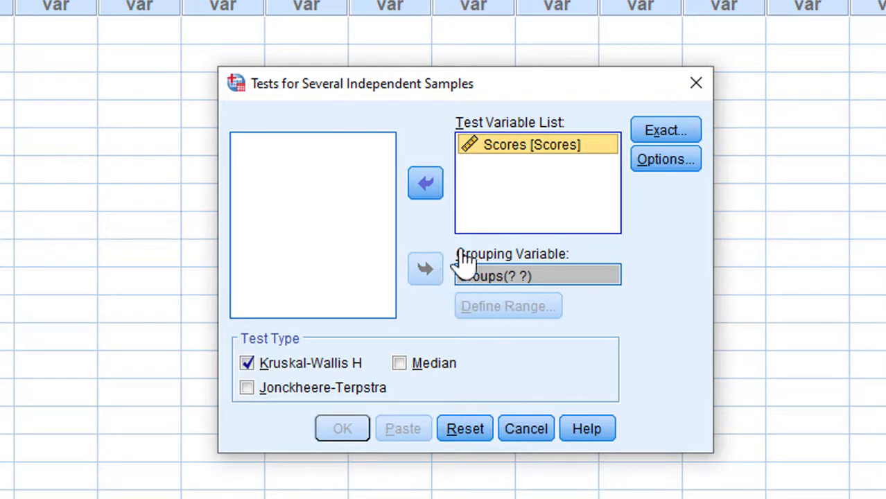
click(530, 275)
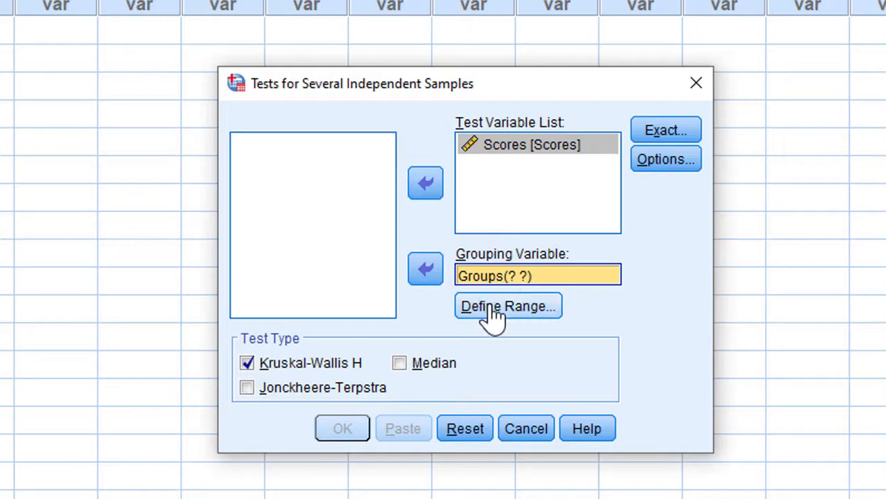
Define the Groups range as minimum 1 to maximum 3 and run the Kruskal-Wallis test
click(508, 305)
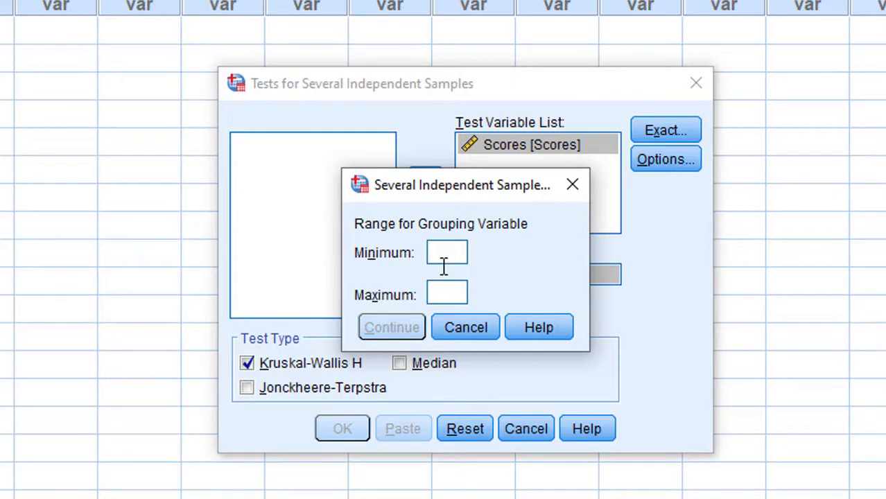
text(1)
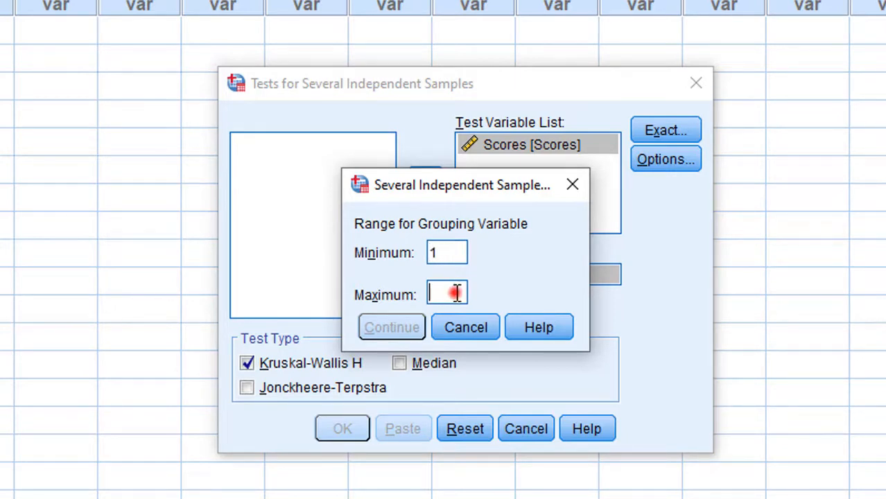
text(3)
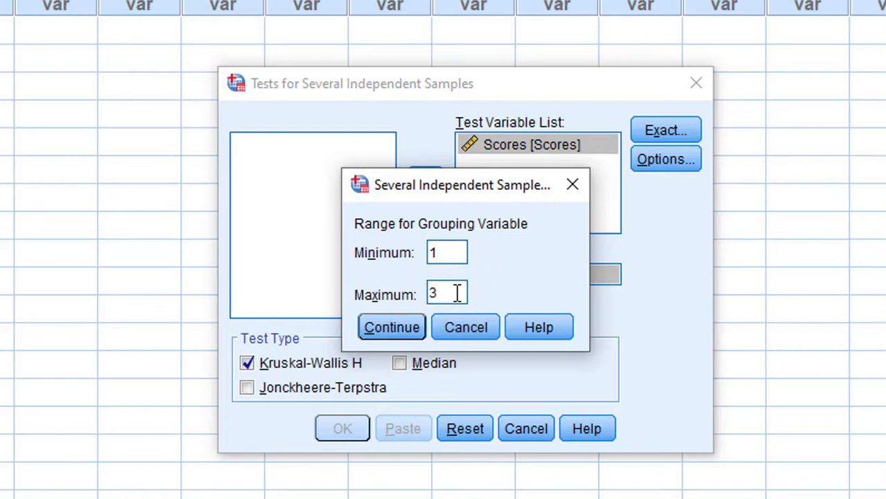
click(391, 327)
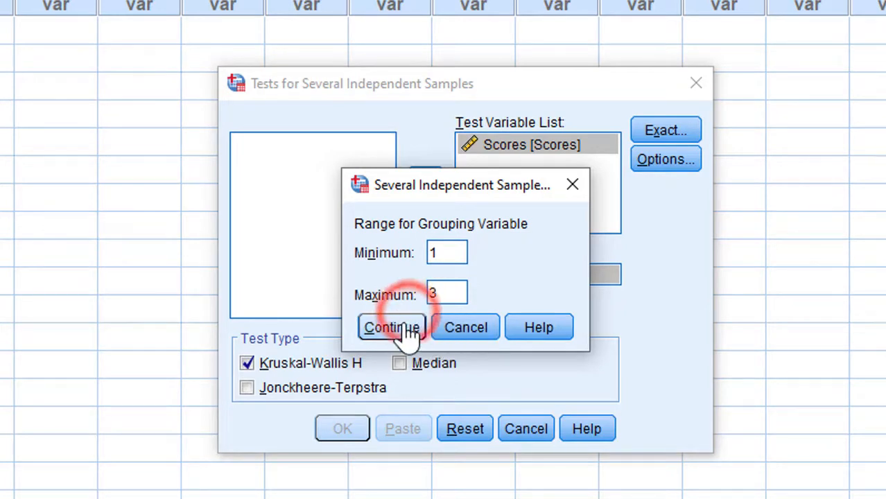
click(391, 327)
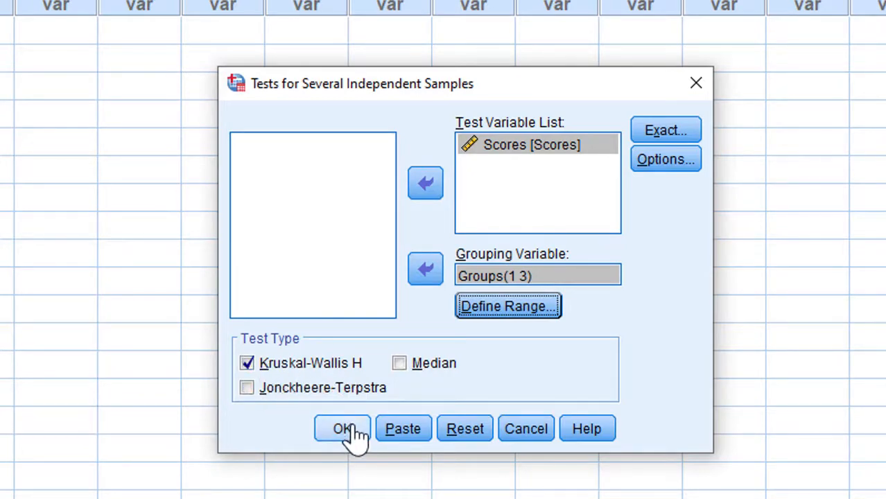
click(342, 428)
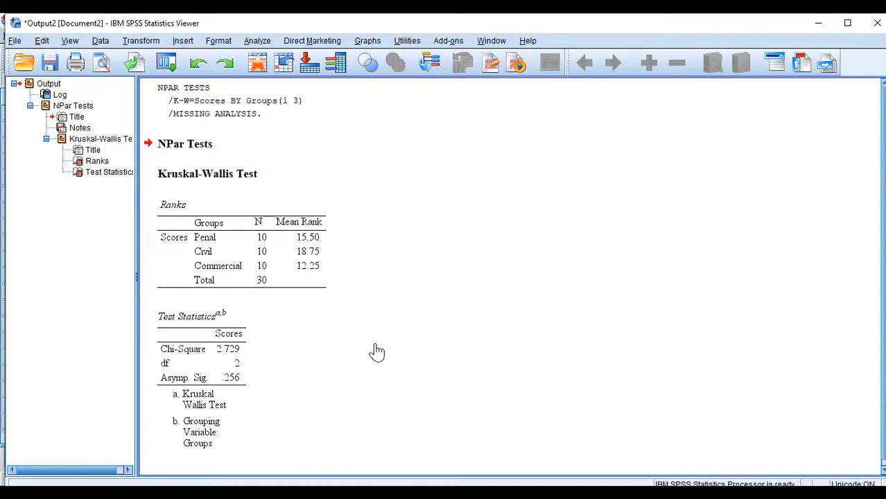
Review the Ranks and Test Statistics tables: chi-square 2.729, df 2, significance .256
scroll(down, 3)
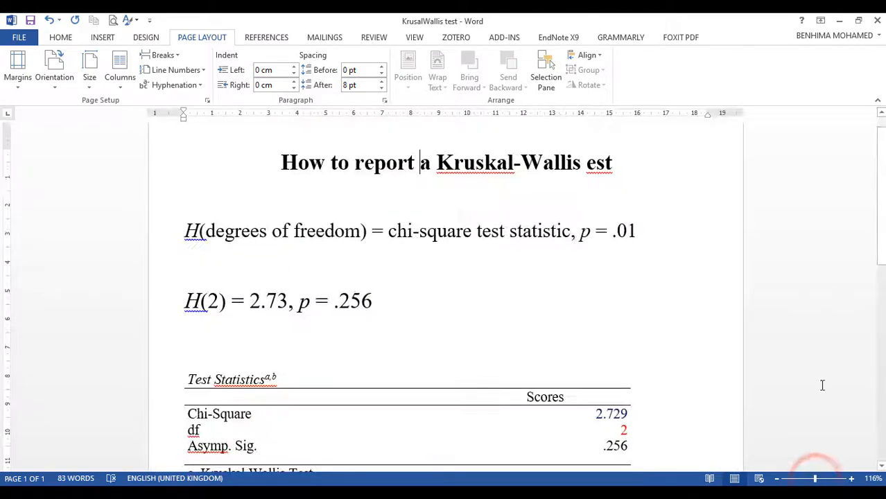
scroll(down, 3)
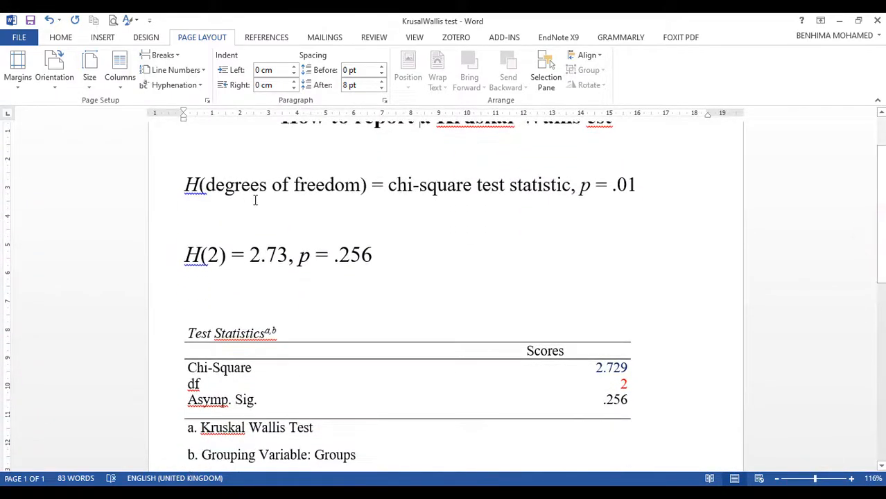
mouse_move(242, 199)
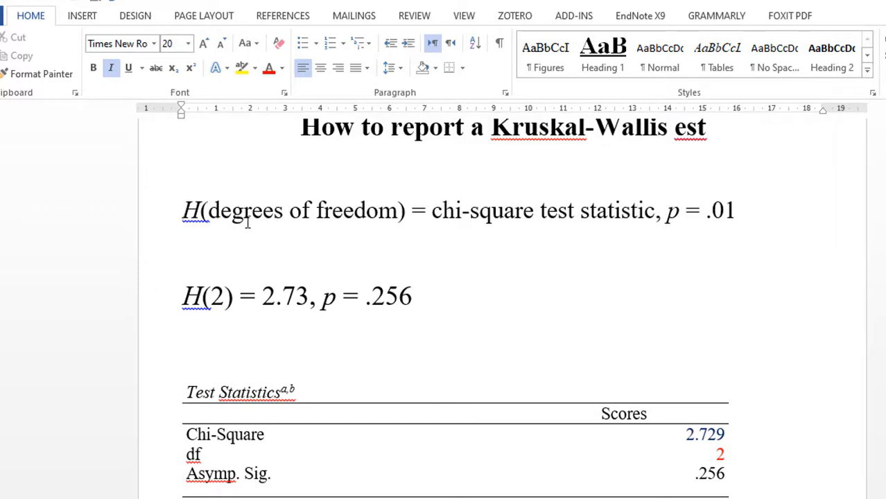
mouse_move(722, 458)
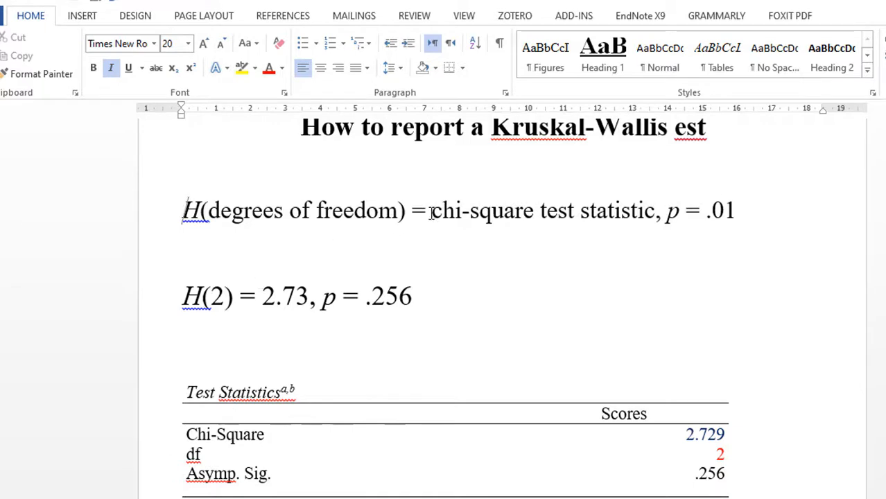
mouse_move(427, 216)
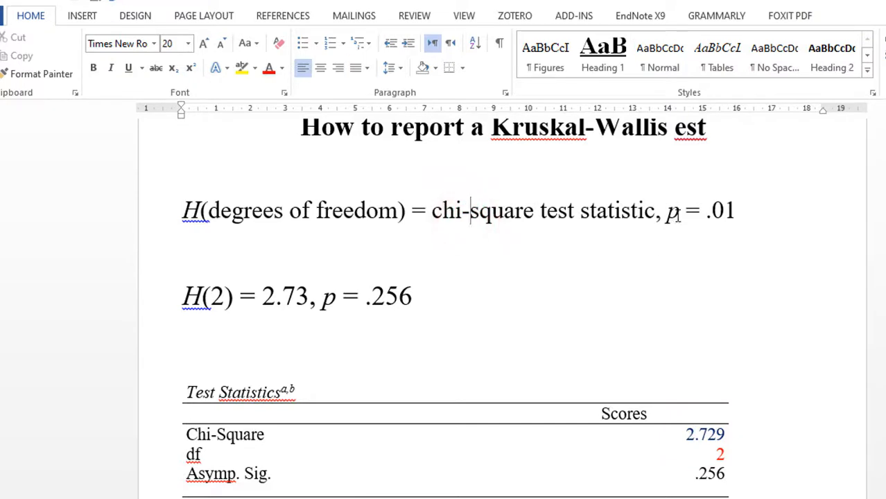
double_click(671, 210)
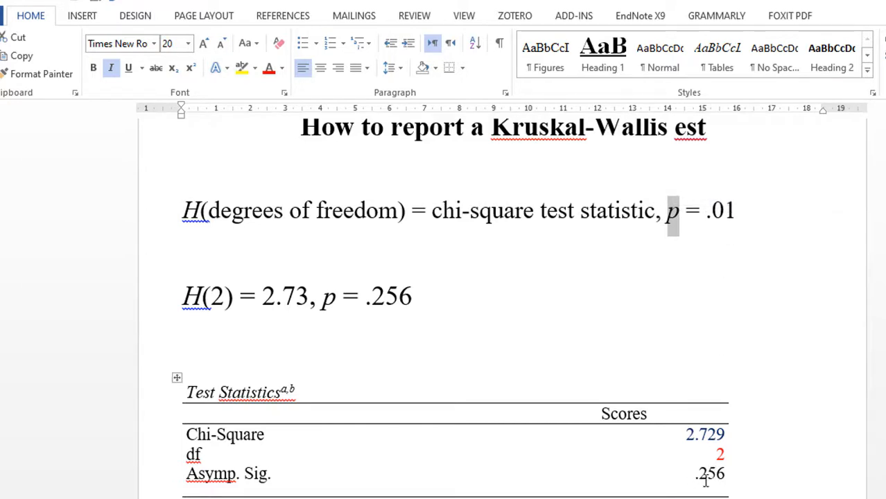
mouse_move(257, 483)
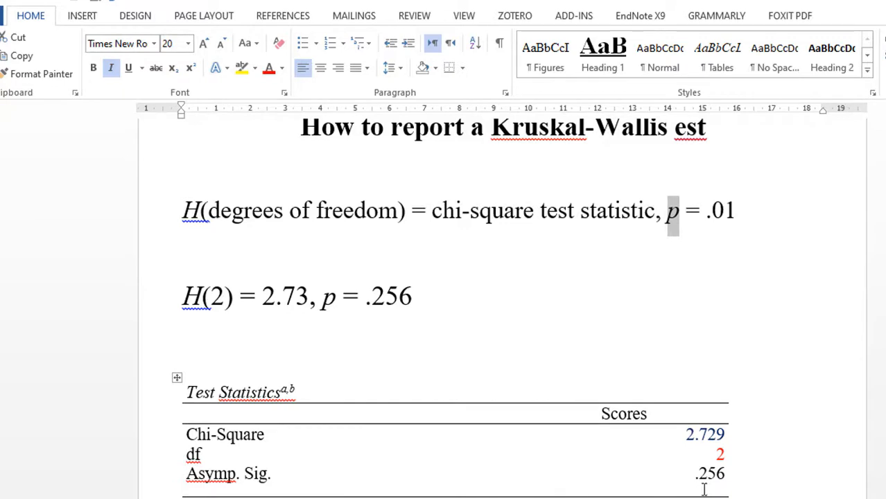
mouse_move(706, 478)
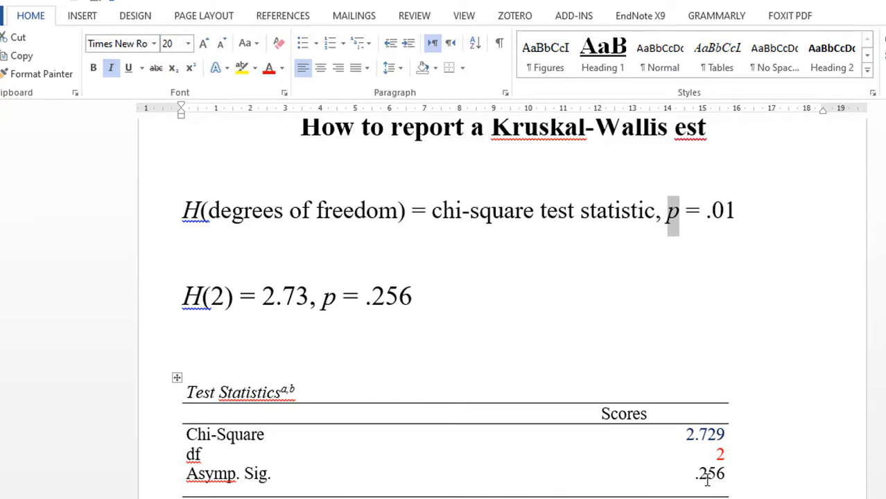
mouse_move(699, 495)
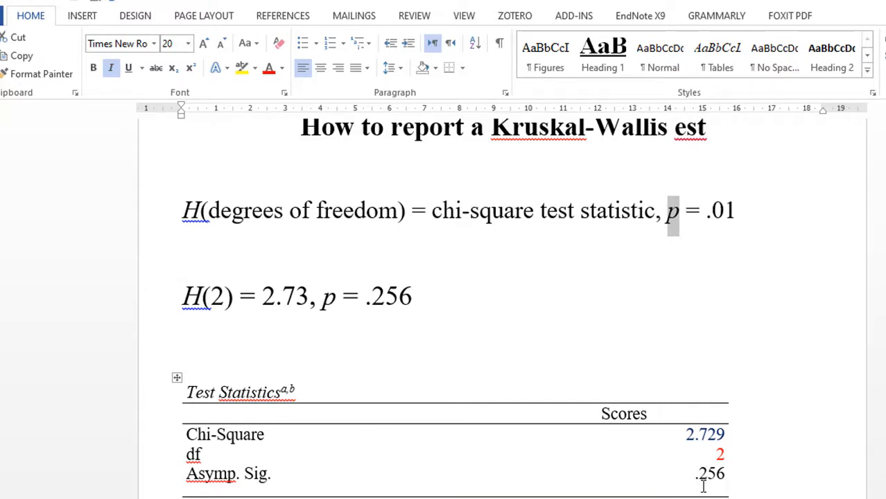
mouse_move(714, 482)
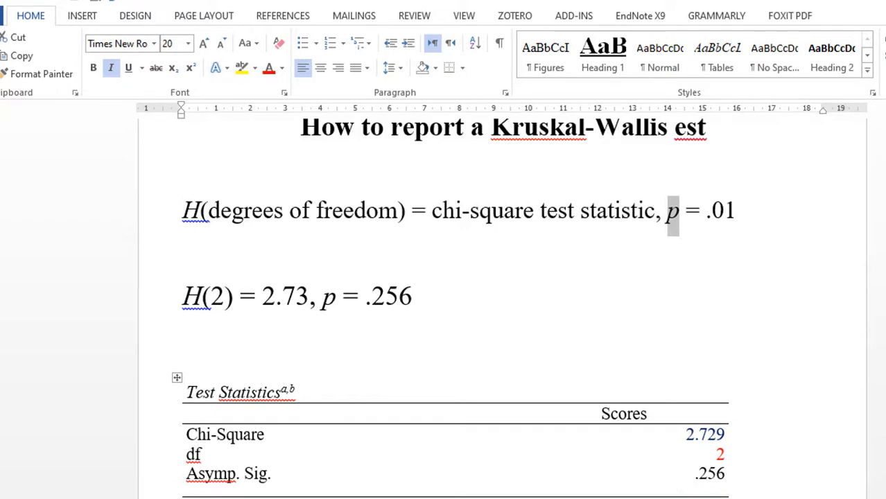
scroll(down, 3)
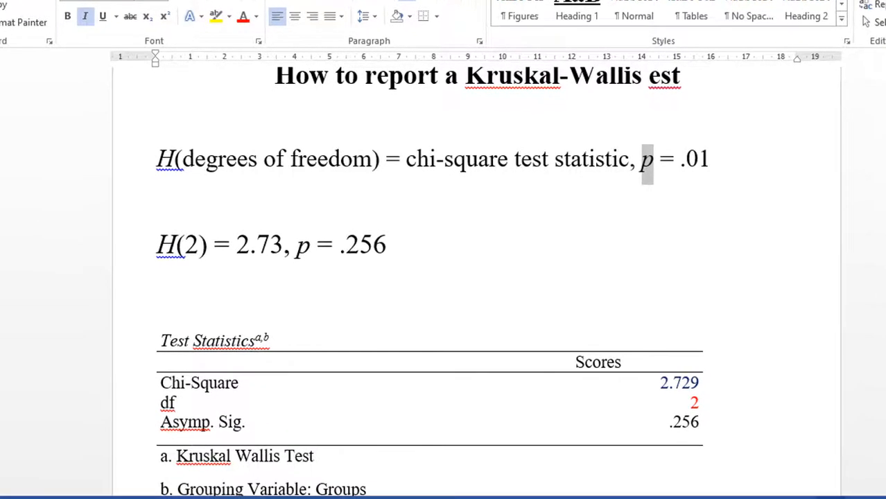
Highlight the reported H(2) = 2.73, p = .256 statistics in the Word write-up, then clear the selection
scroll(down, 3)
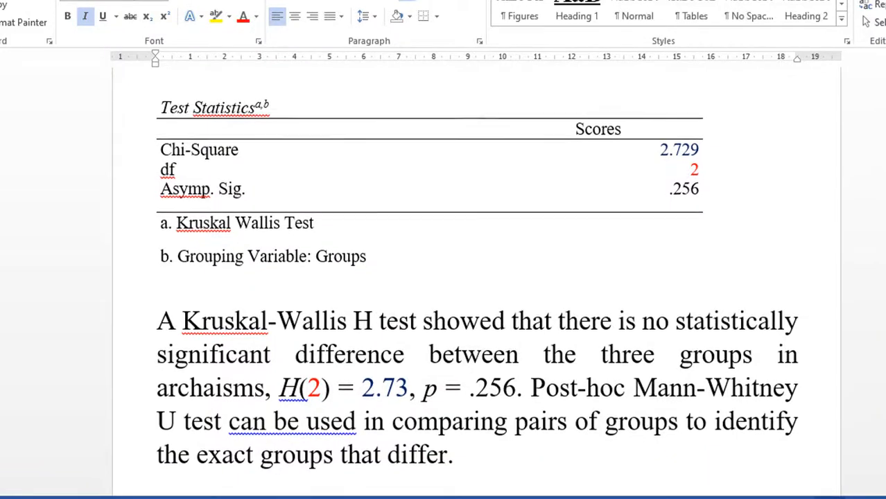
scroll(down, 3)
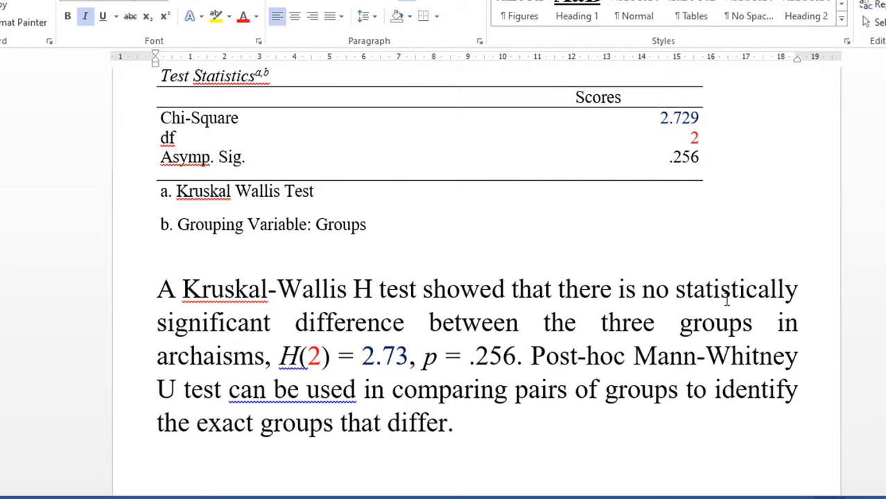
mouse_move(352, 358)
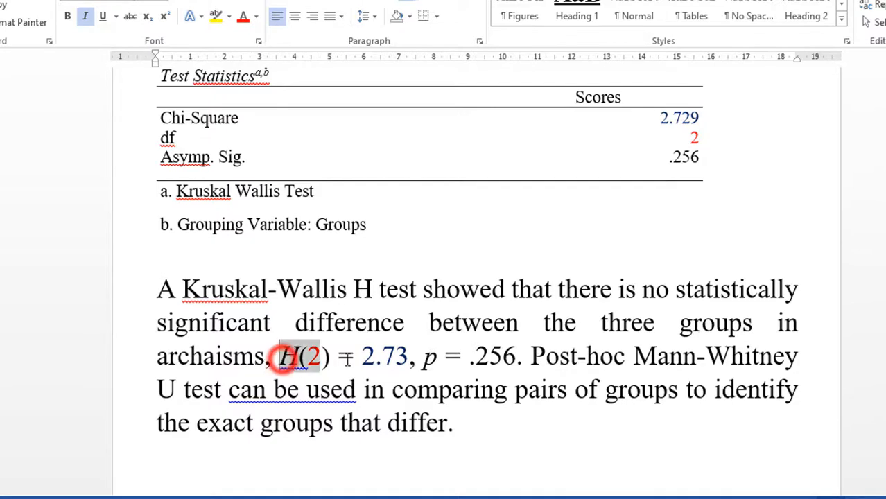
drag(279, 355, 515, 355)
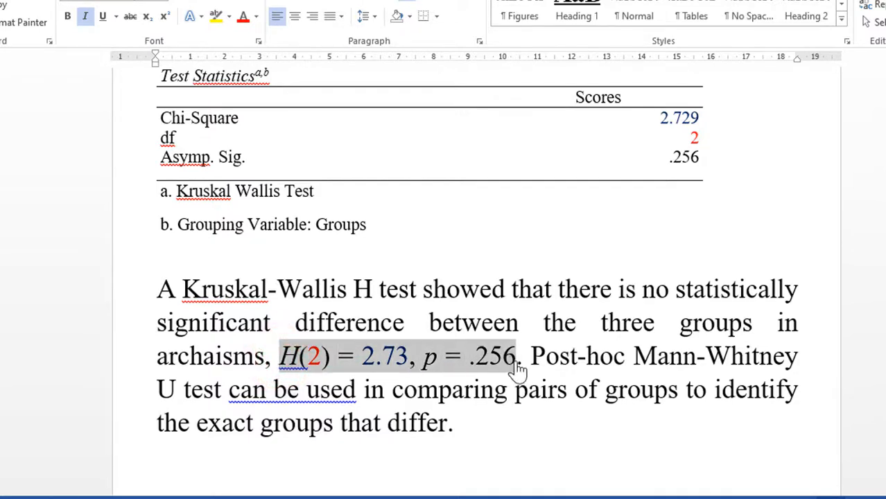
click(489, 368)
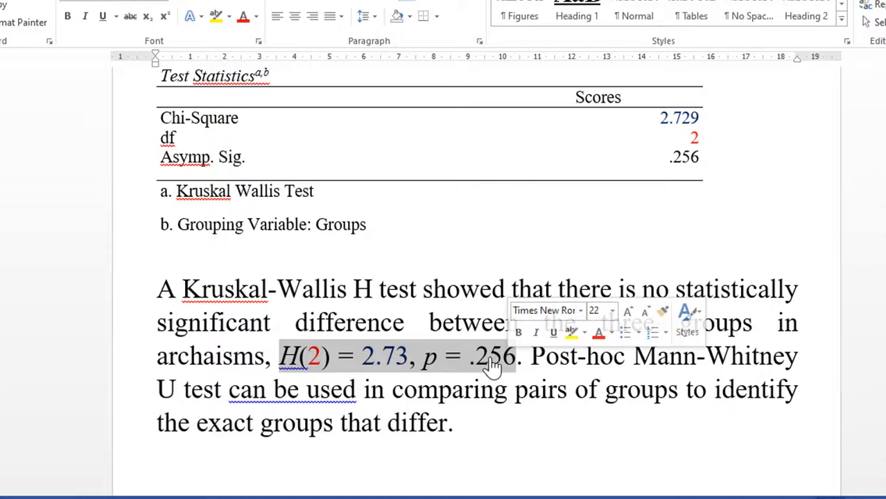
click(494, 358)
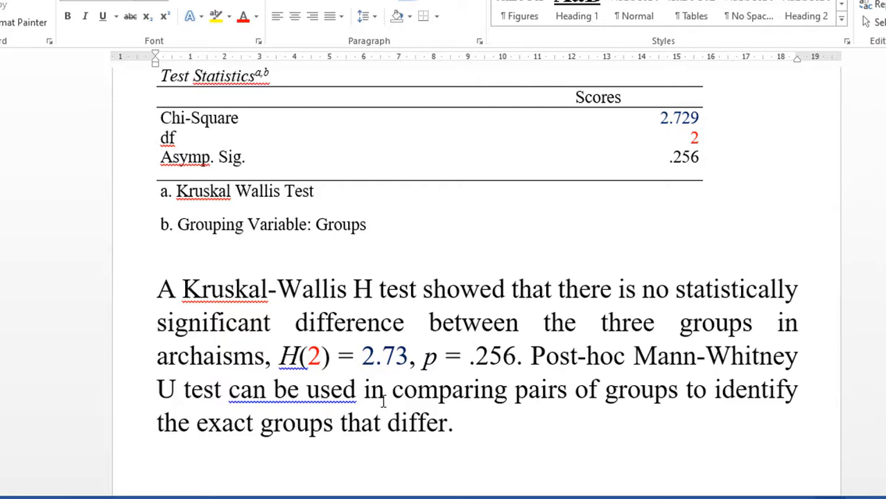
mouse_move(410, 413)
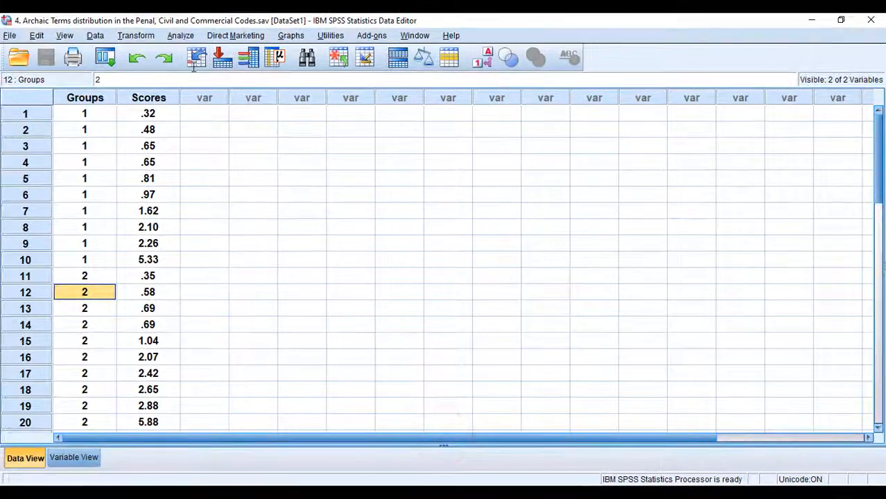
Reach the two-independent-samples test via Analyze > Nonparametric Tests > Legacy Dialogs
click(179, 36)
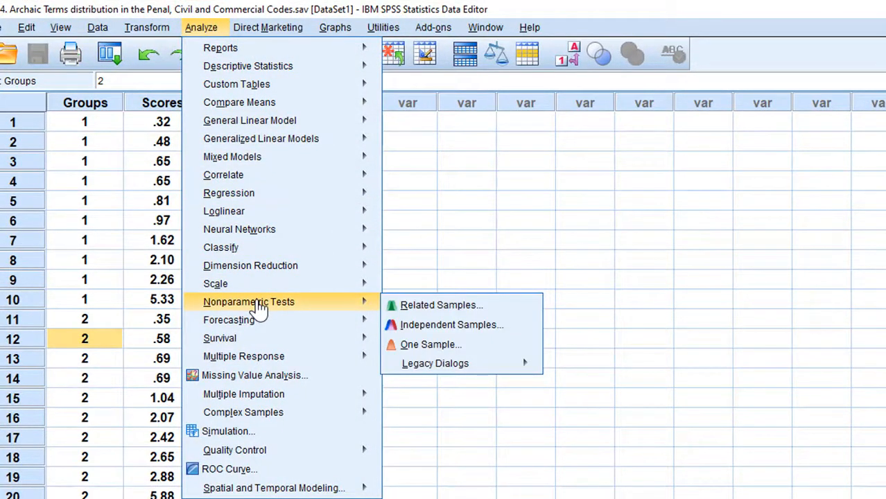
mouse_move(447, 363)
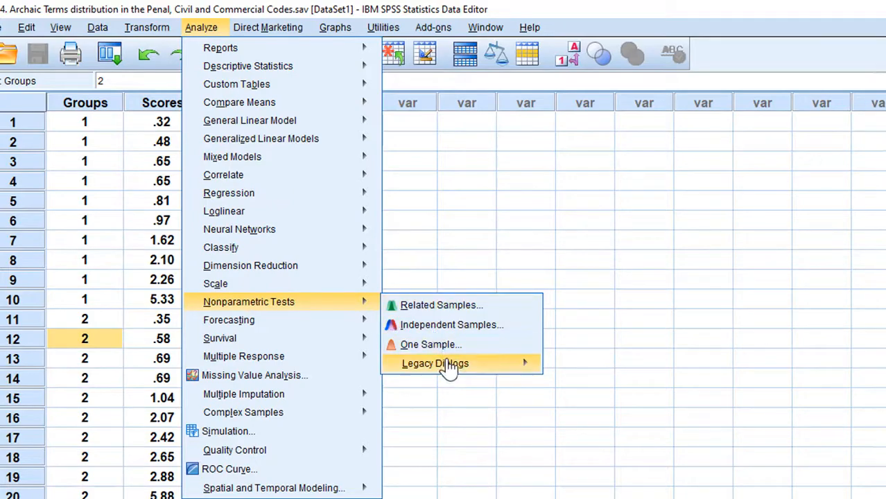
click(436, 364)
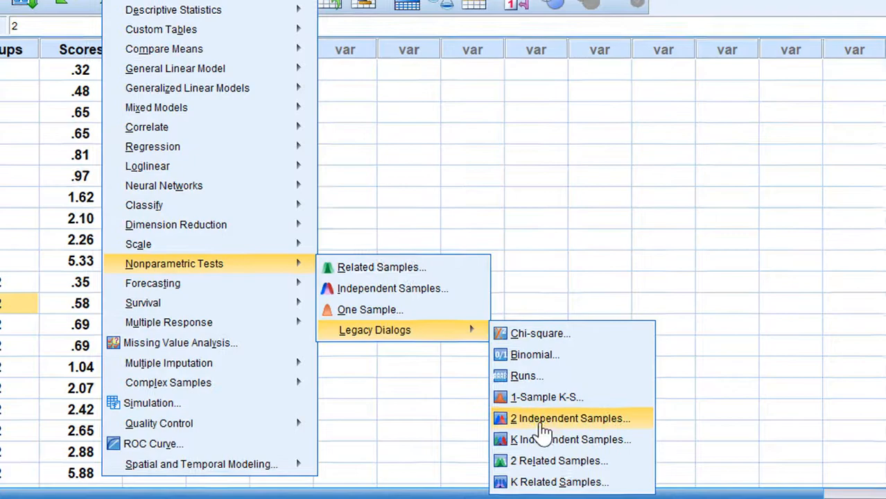
click(570, 419)
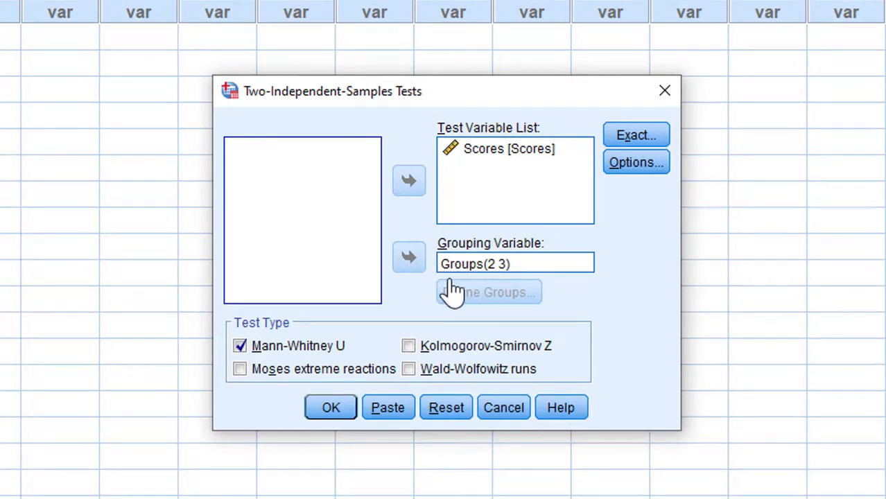
mouse_move(322, 368)
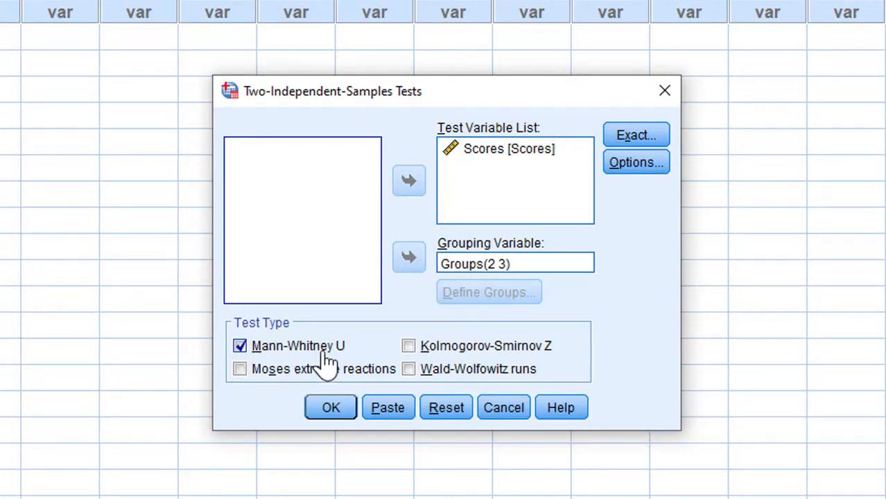
Redefine the Groups codes for the Mann-Whitney test as Group 1 = 1 and Group 2 = 2
click(494, 264)
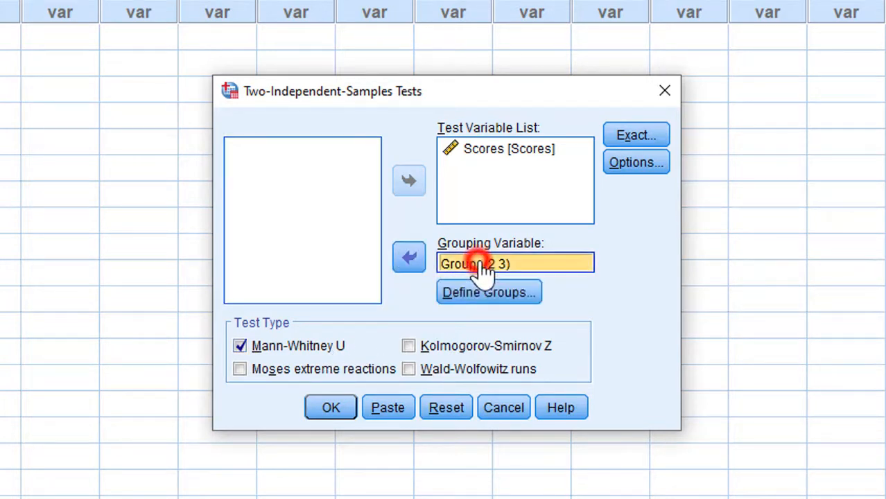
click(489, 291)
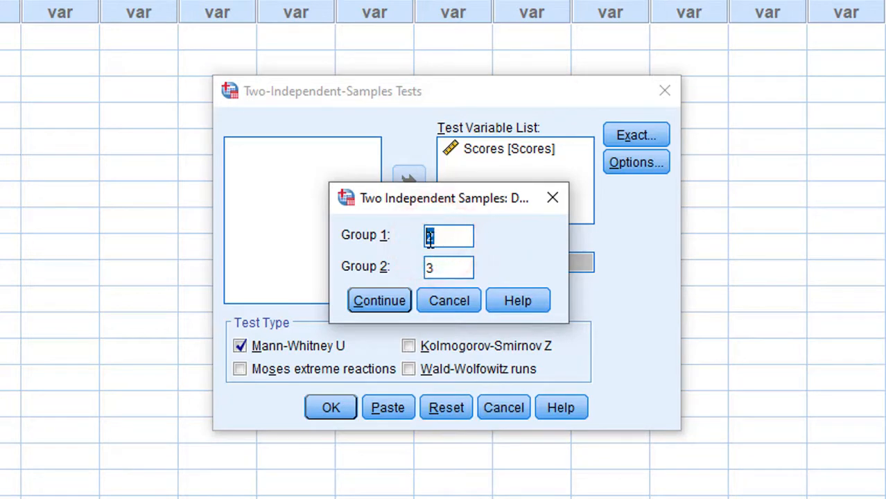
text(1)
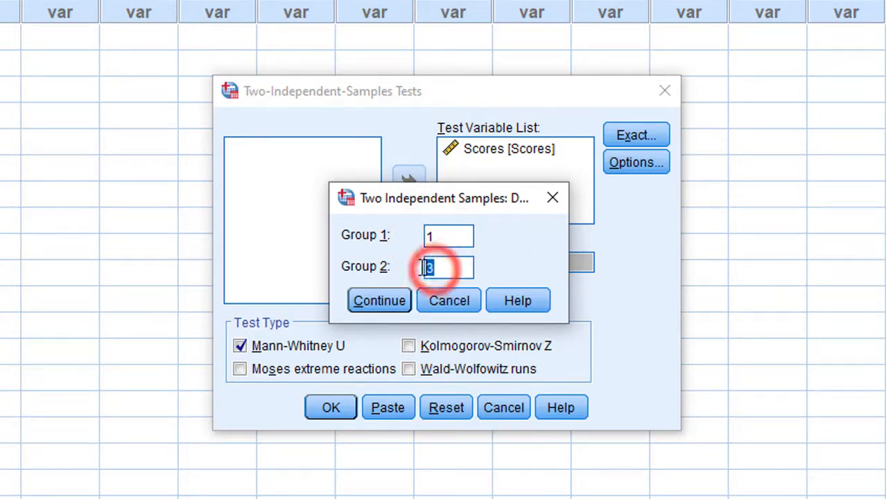
text(2)
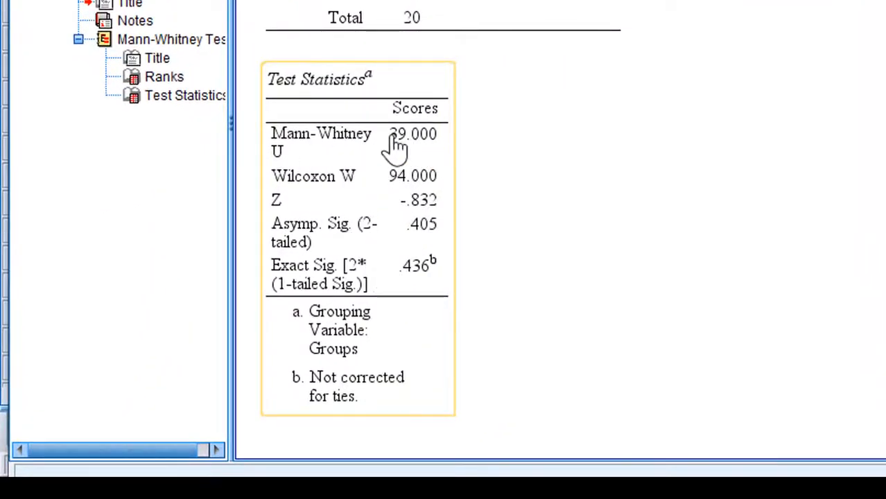
mouse_move(396, 193)
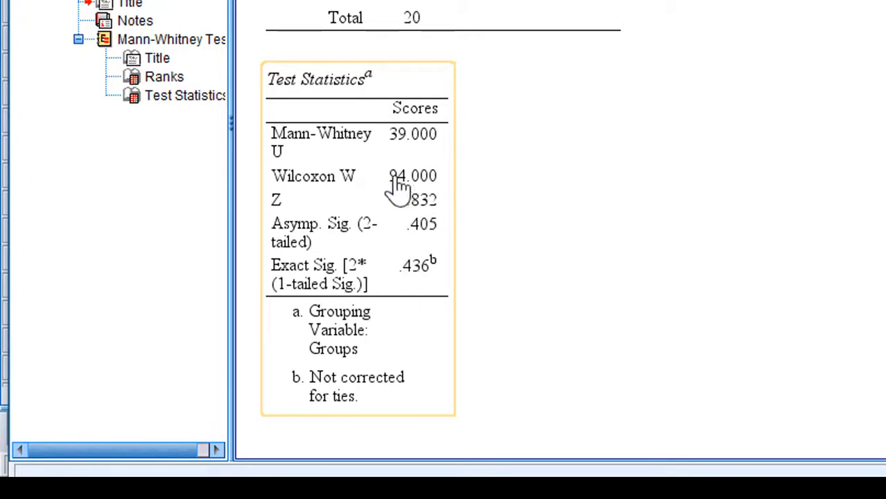
mouse_move(405, 257)
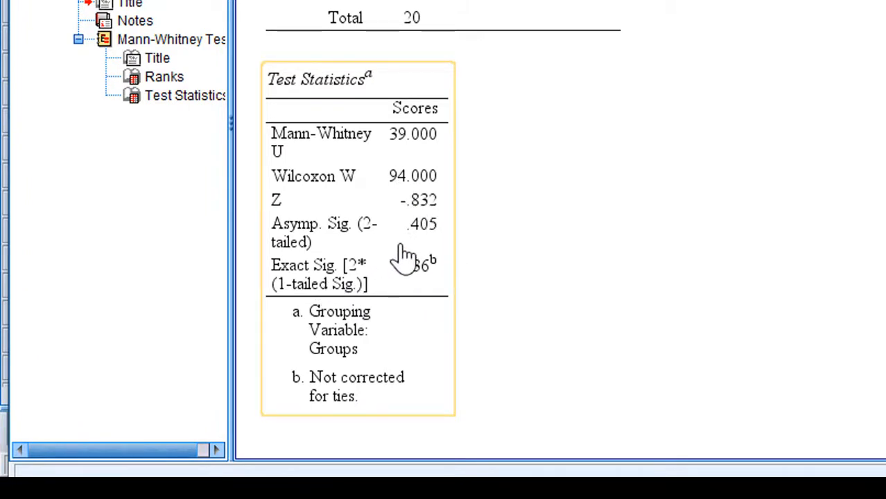
mouse_move(460, 203)
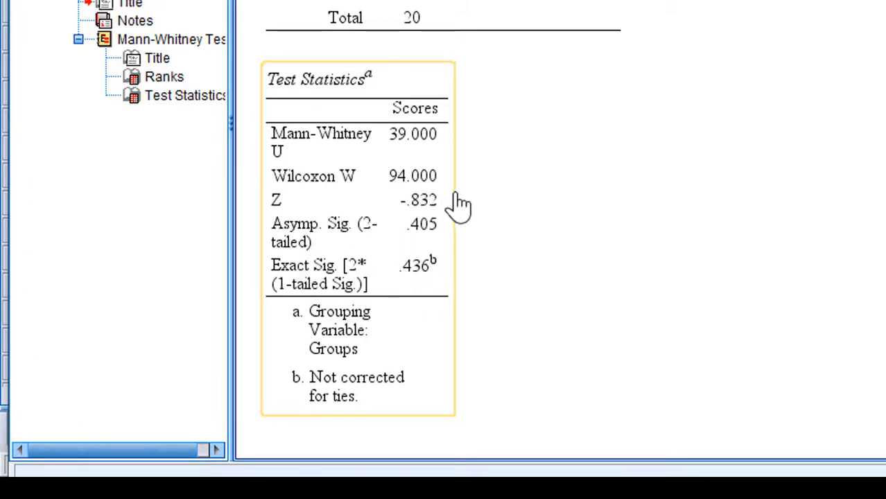
mouse_move(447, 215)
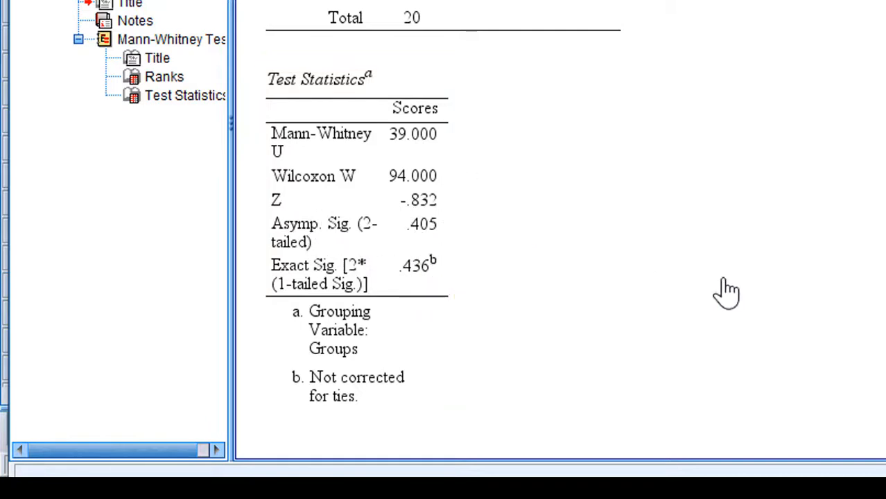
mouse_move(852, 422)
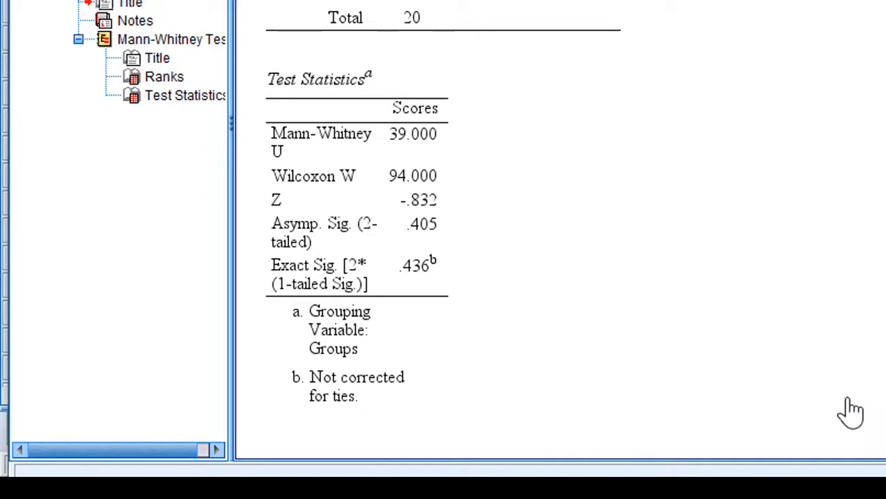
mouse_move(872, 421)
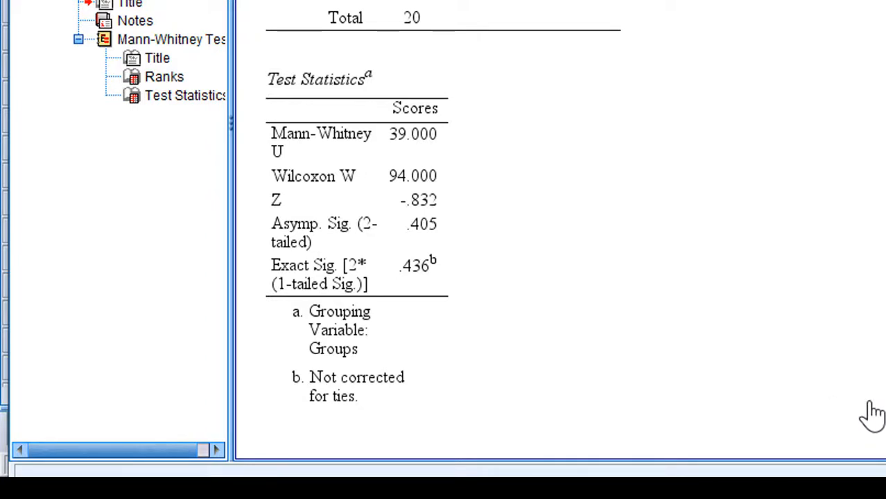